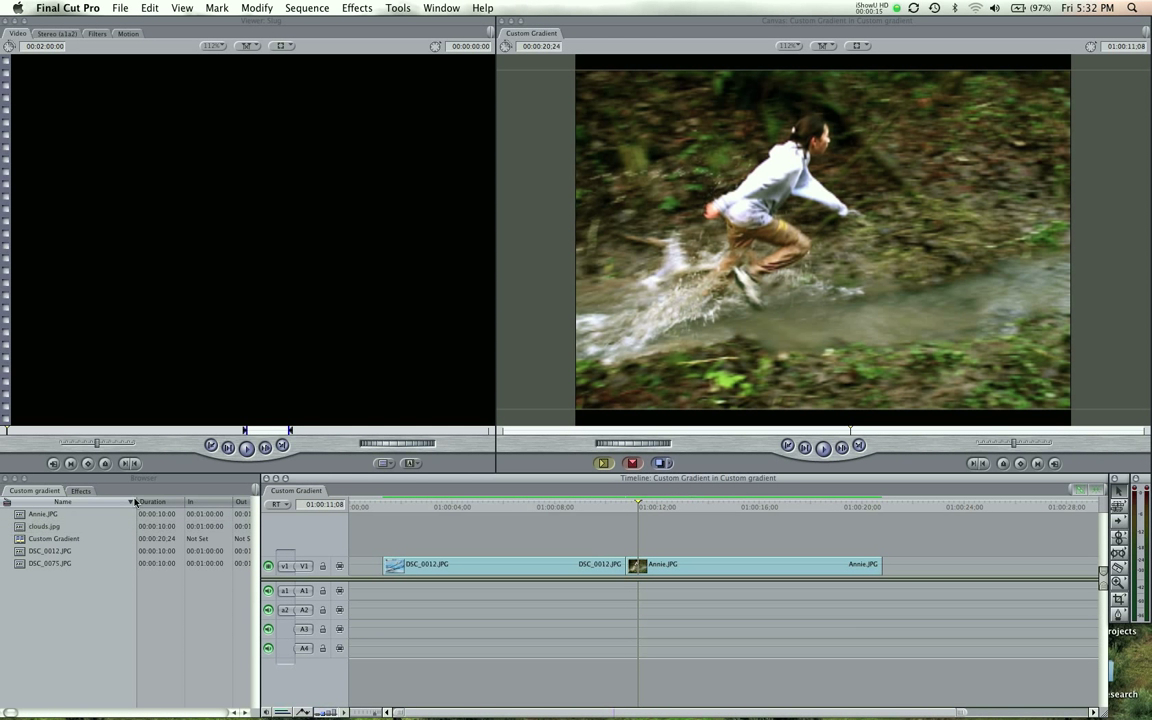
View clouds.jpg in the Viewer and move toward the cut between the two photos.
double_click(46, 526)
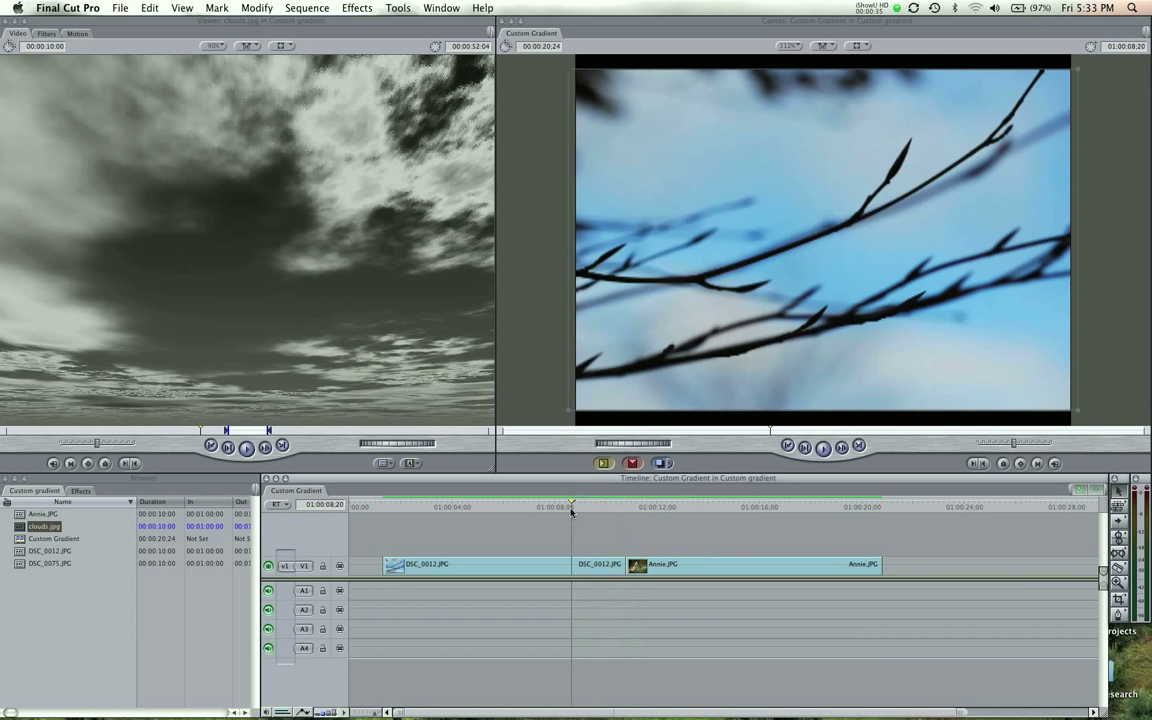
click(576, 510)
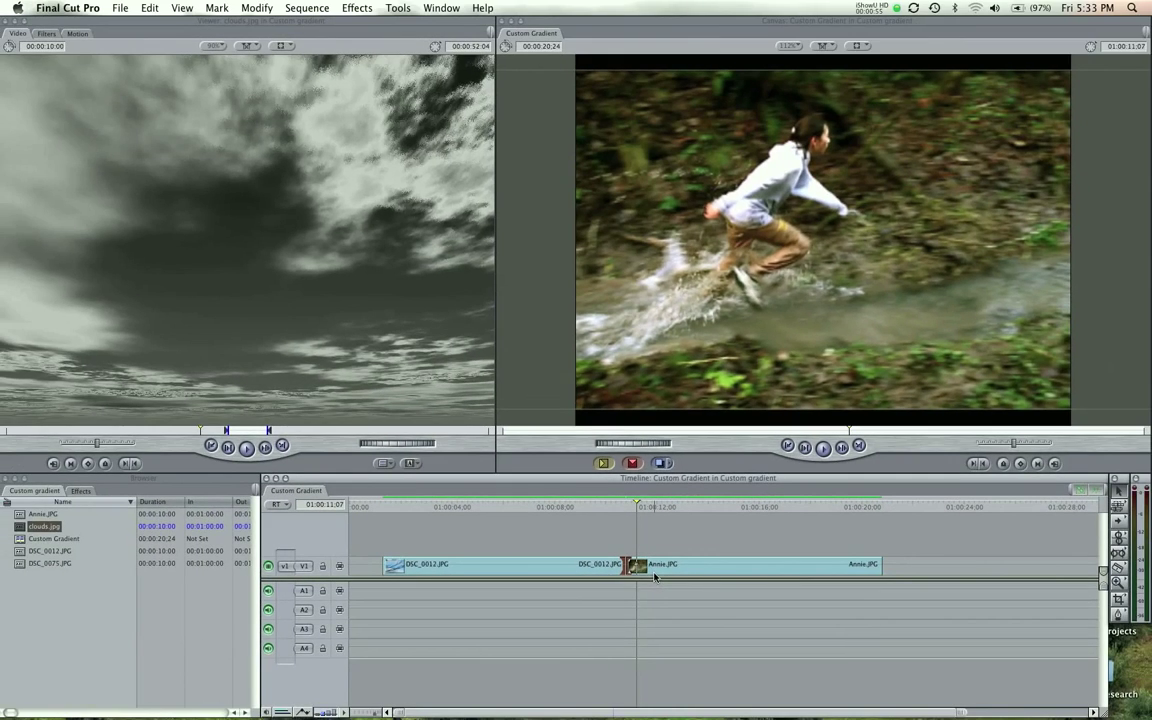
Add a Gradient Wipe at the cut between the photos and select the new transition.
click(356, 6)
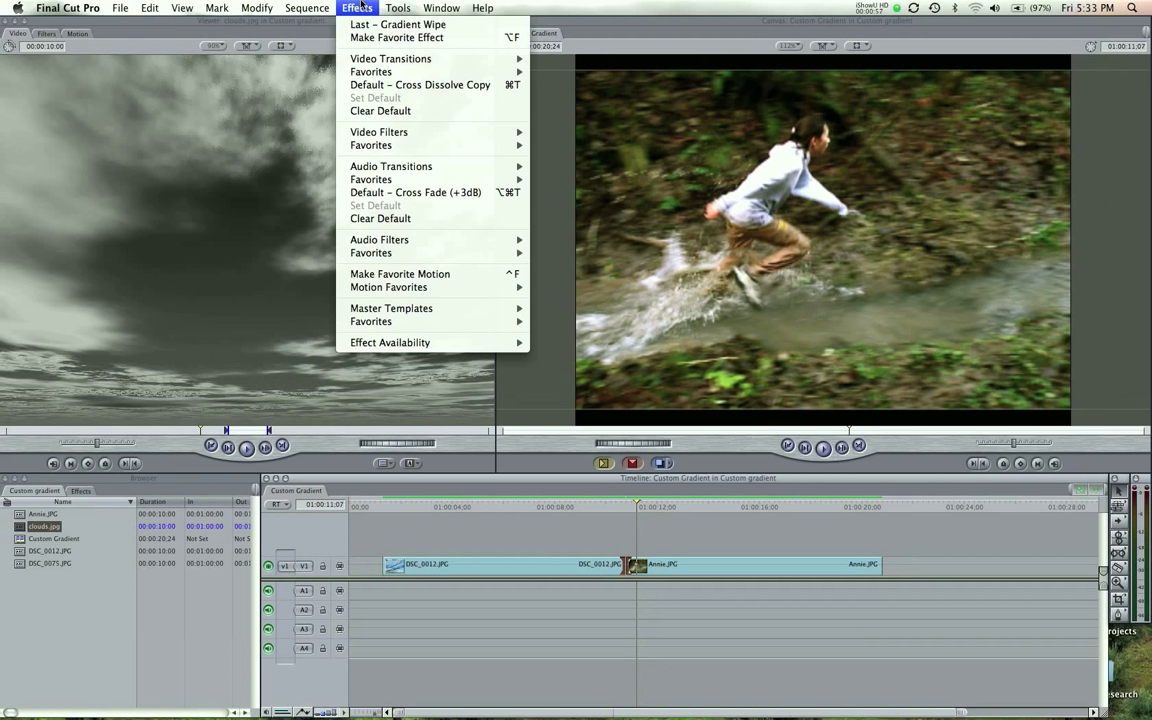
mouse_move(578, 104)
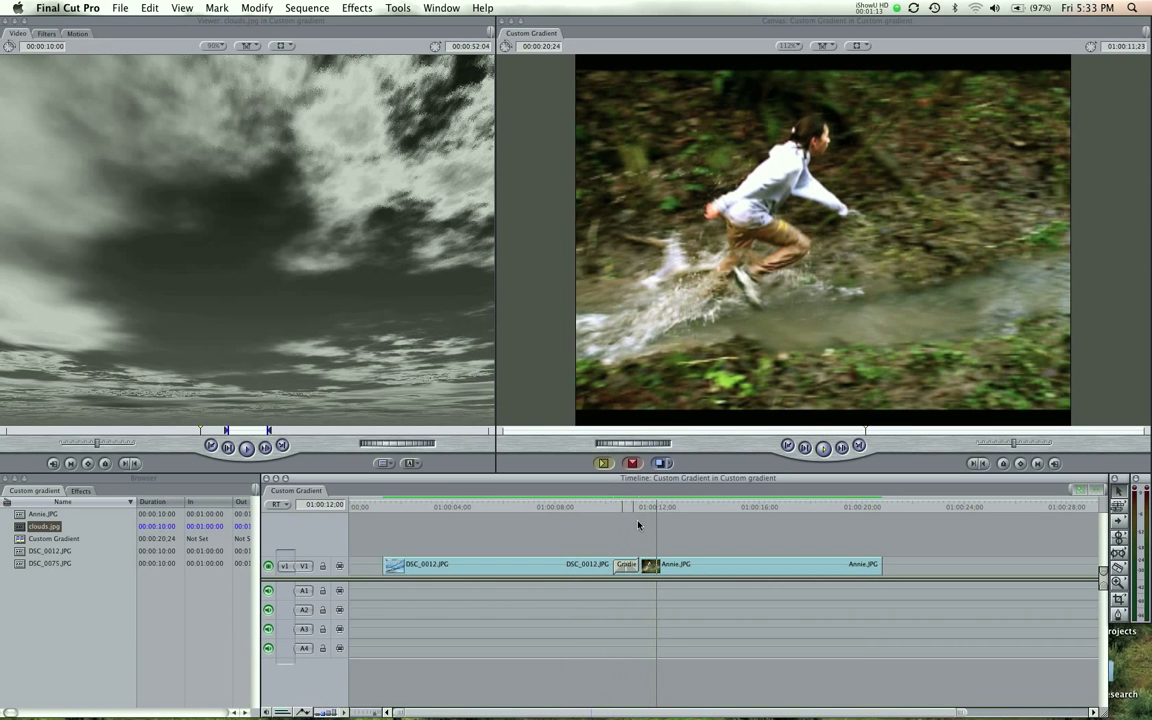
click(604, 510)
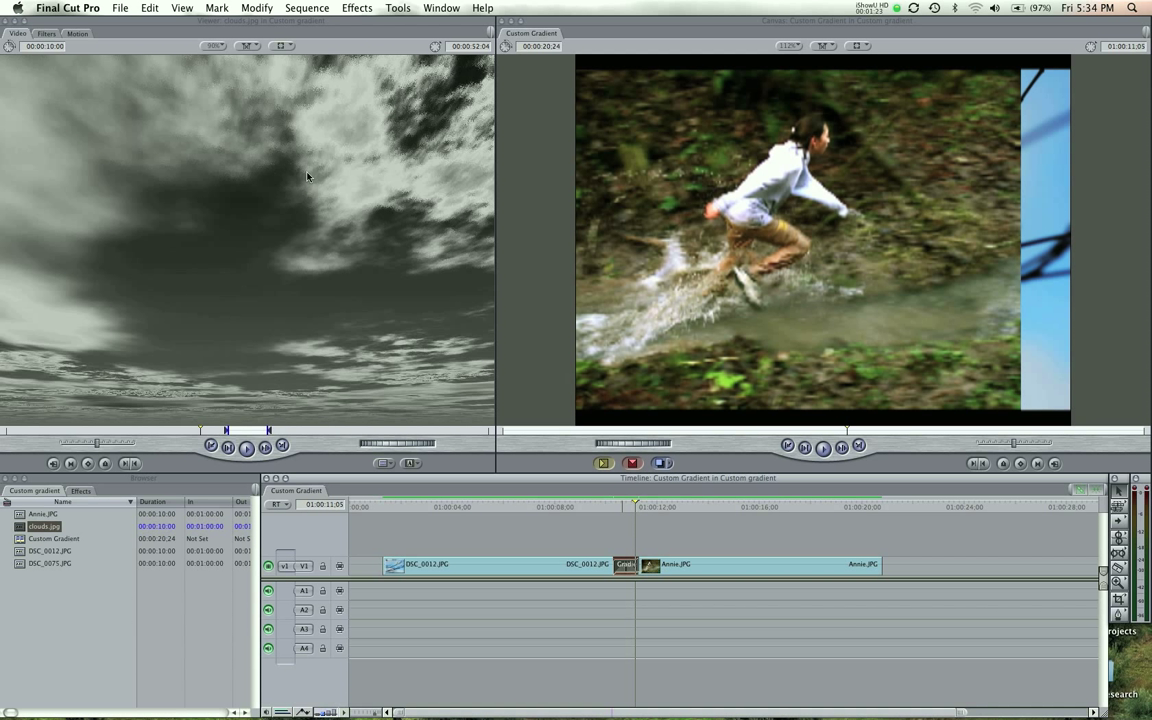
mouse_move(550, 668)
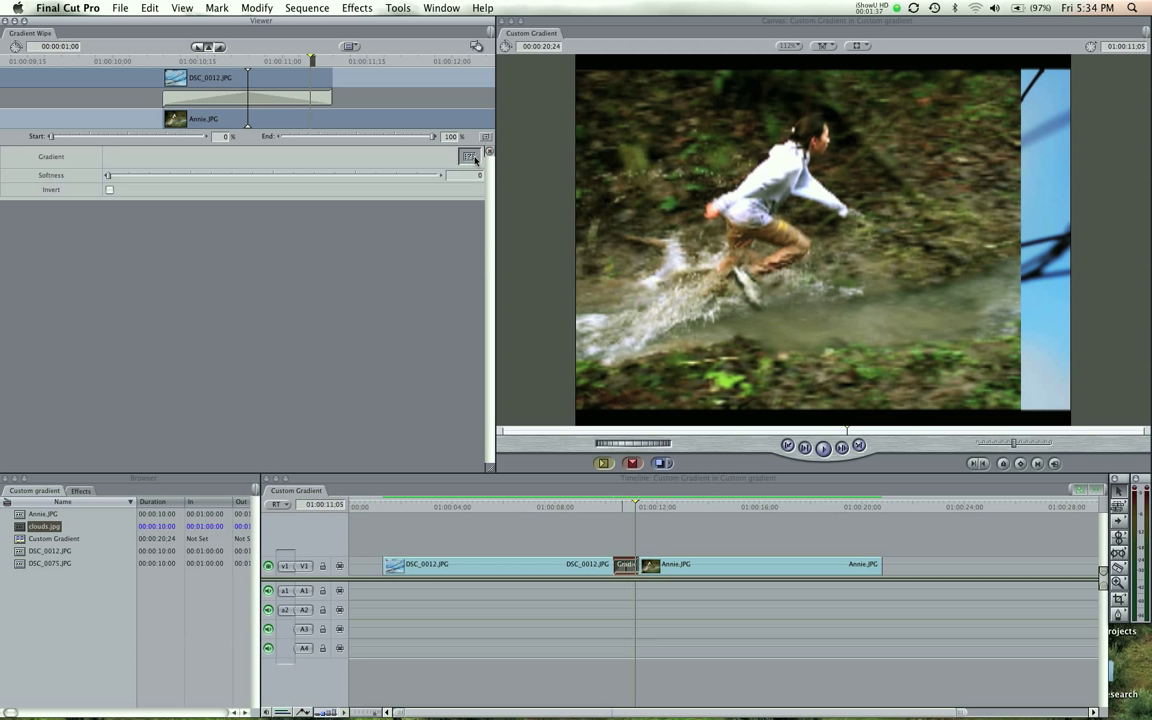
Use clouds.jpg as the Gradient Wipe's custom gradient and preview it from the transition.
click(50, 524)
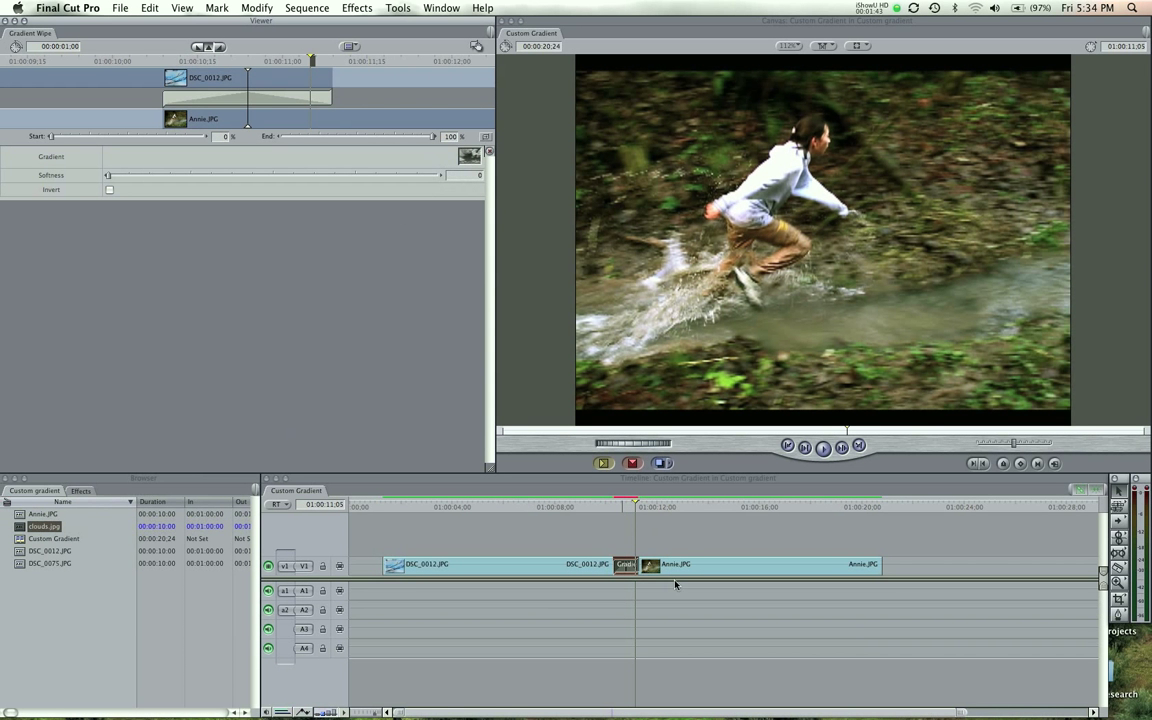
click(616, 510)
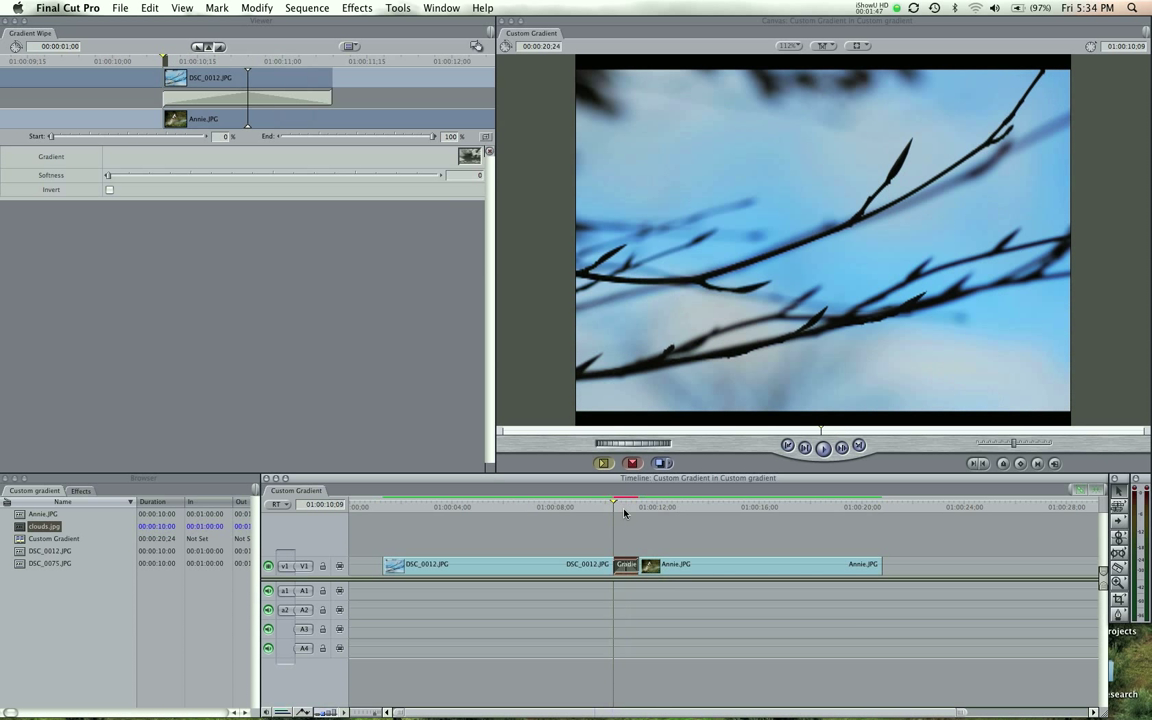
click(302, 8)
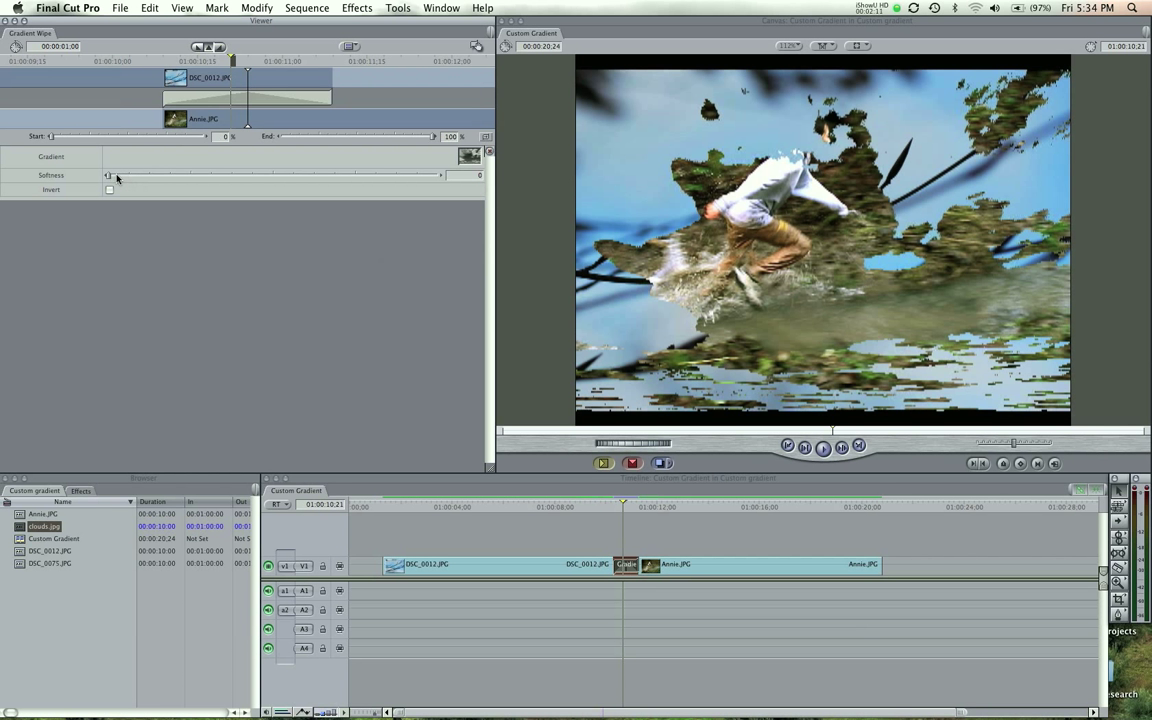
Raise the wipe's Softness slider and settle it at 39.
drag(108, 176, 258, 176)
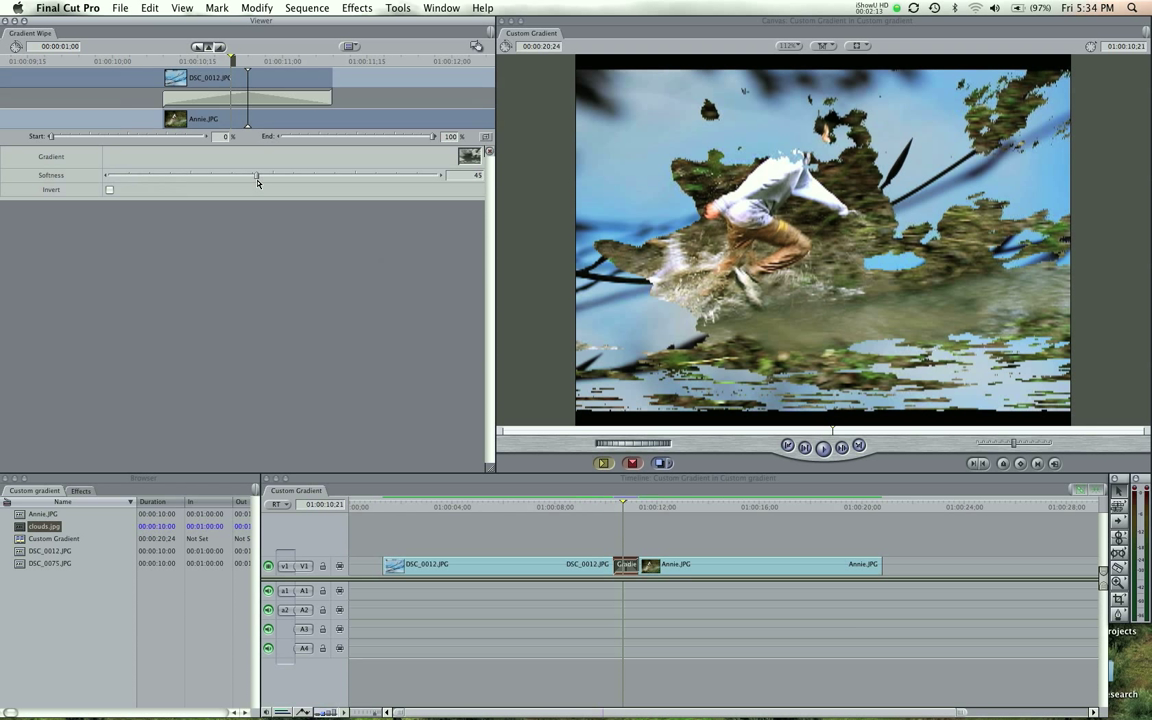
drag(256, 176, 212, 176)
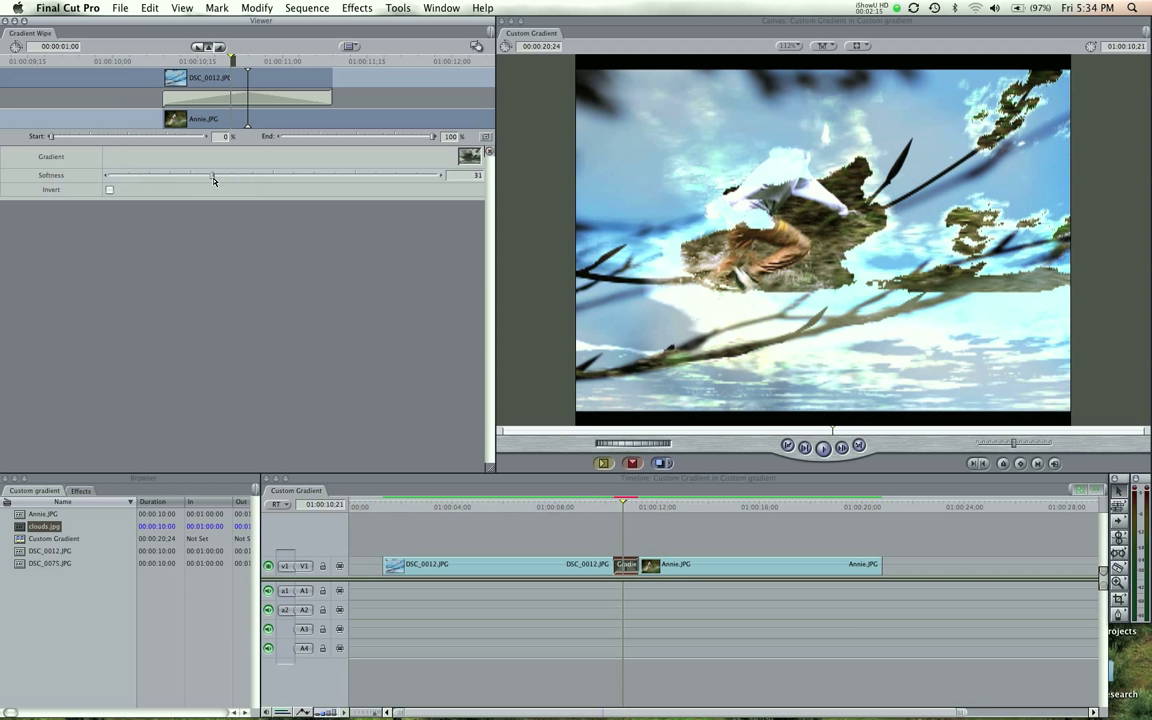
drag(212, 176, 238, 176)
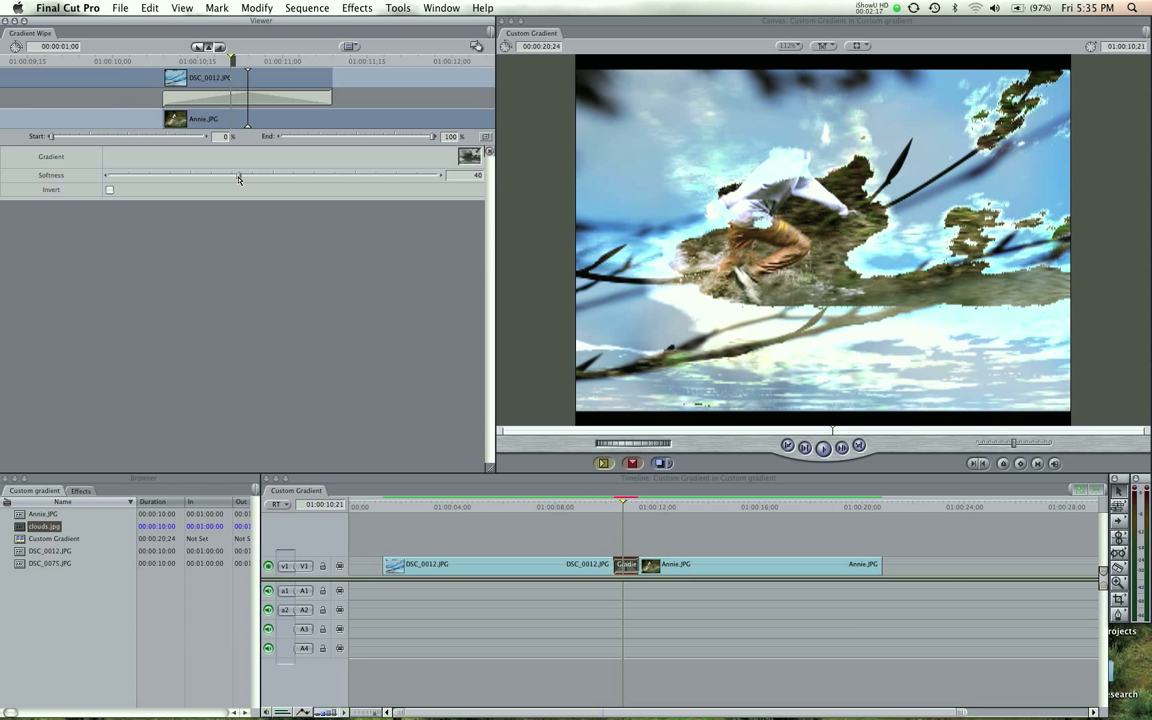
drag(240, 176, 236, 176)
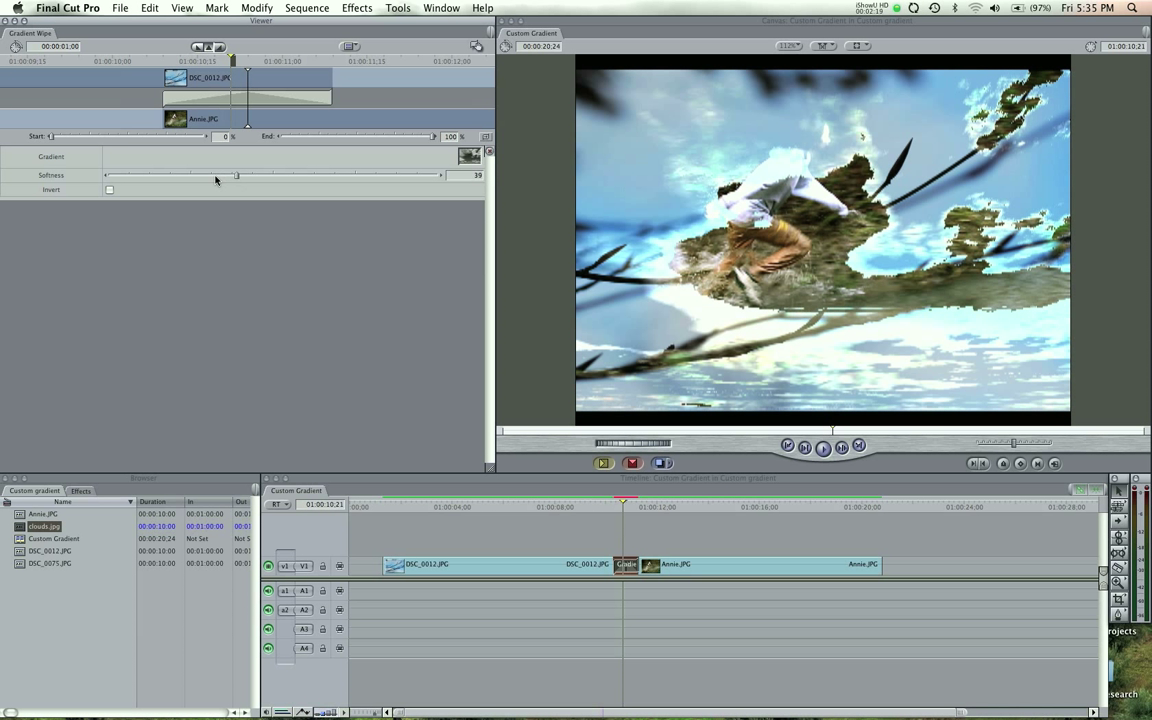
mouse_move(264, 94)
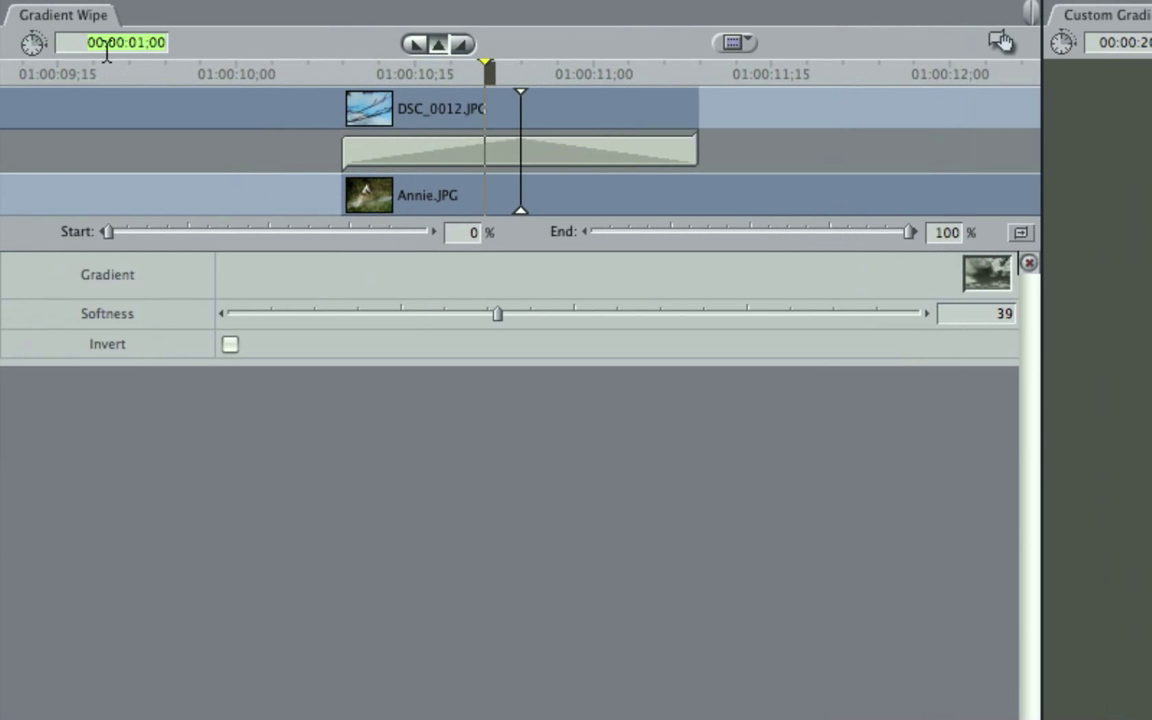
Set the transition Duration to 300 (three seconds) and preview the result.
text(300)
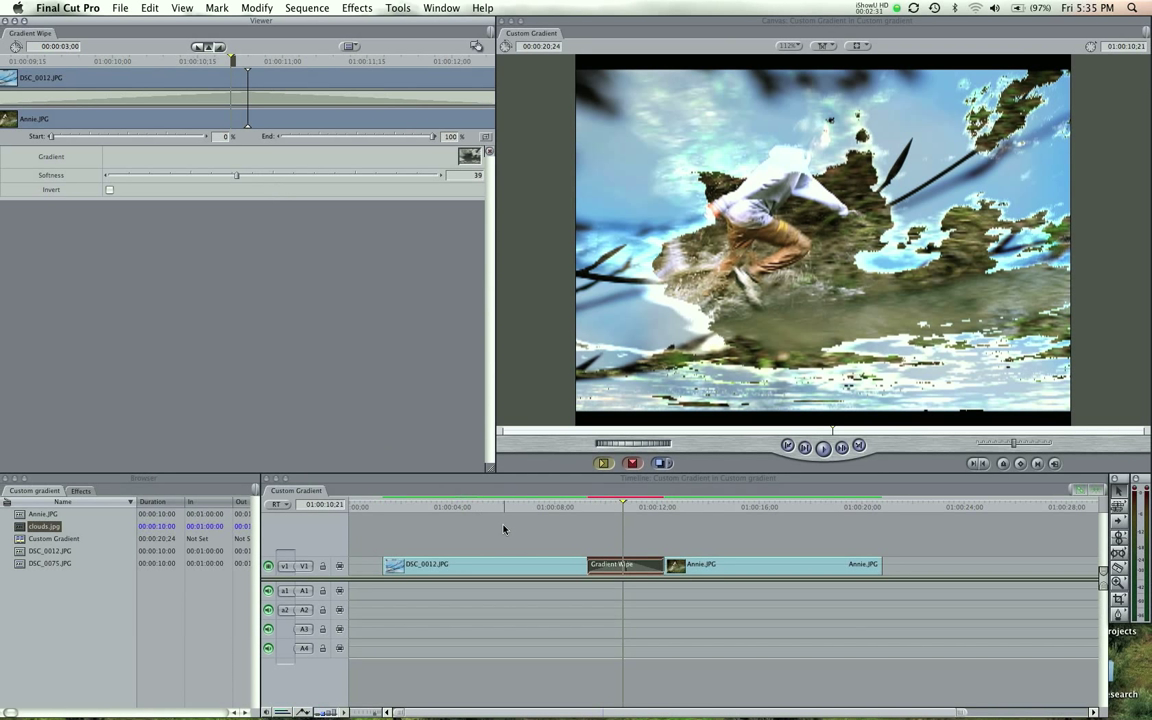
click(308, 8)
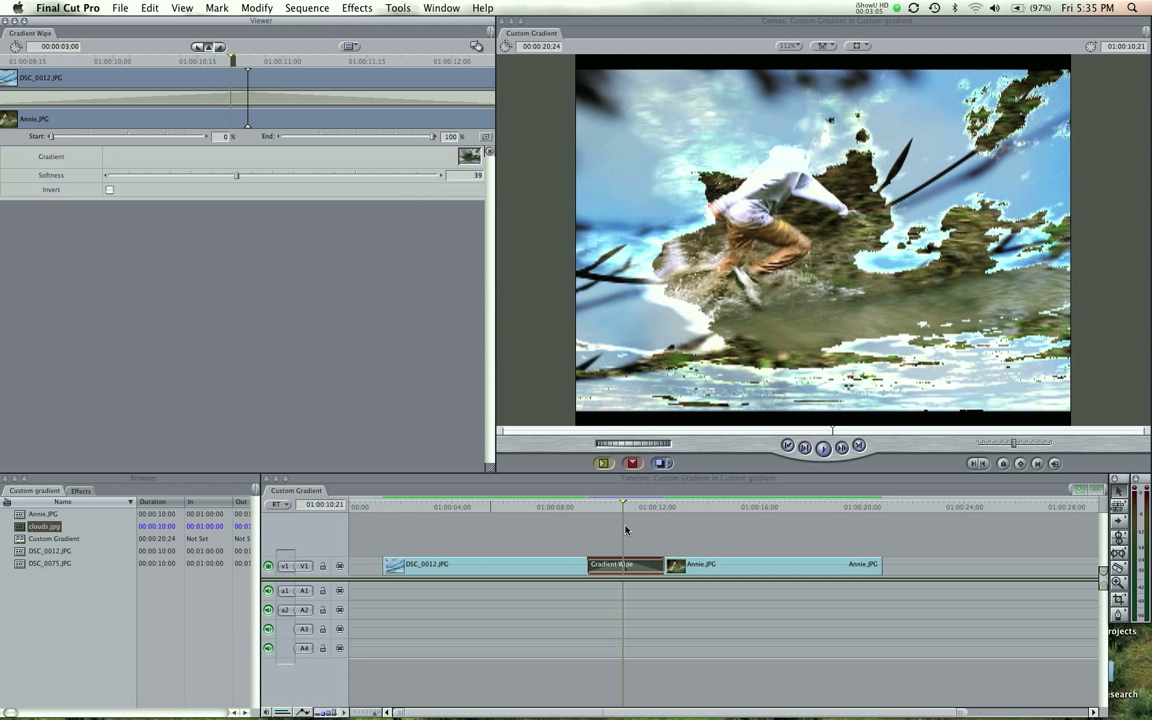
mouse_move(582, 510)
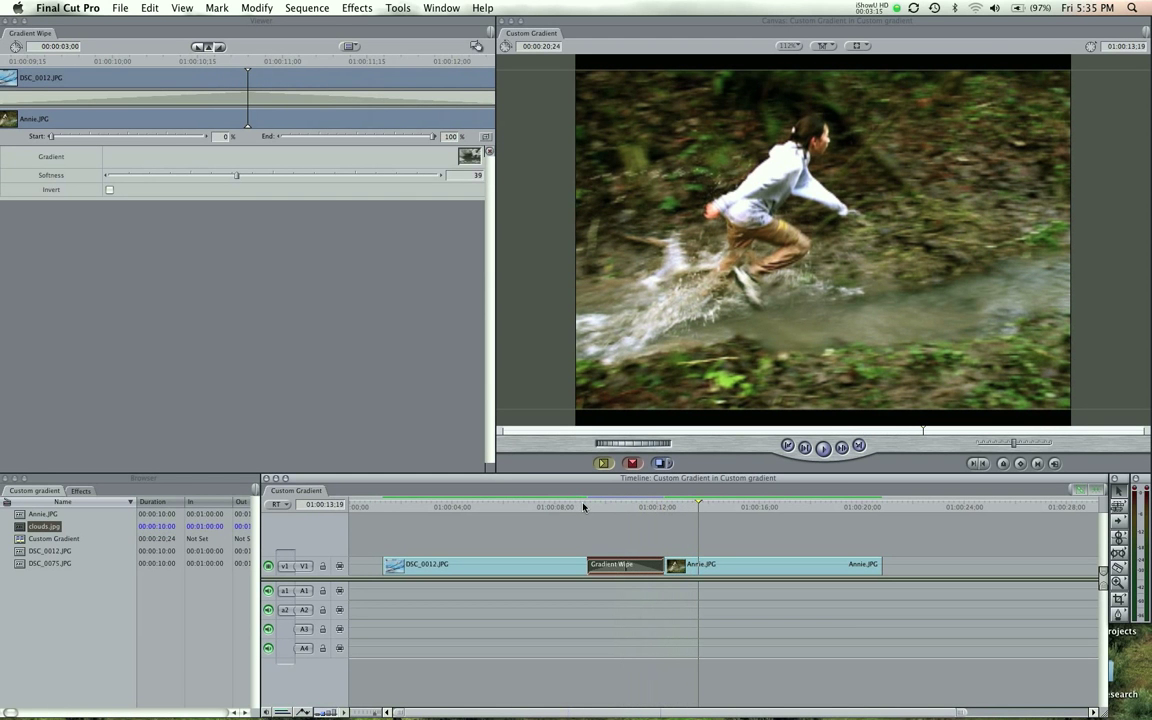
mouse_move(540, 510)
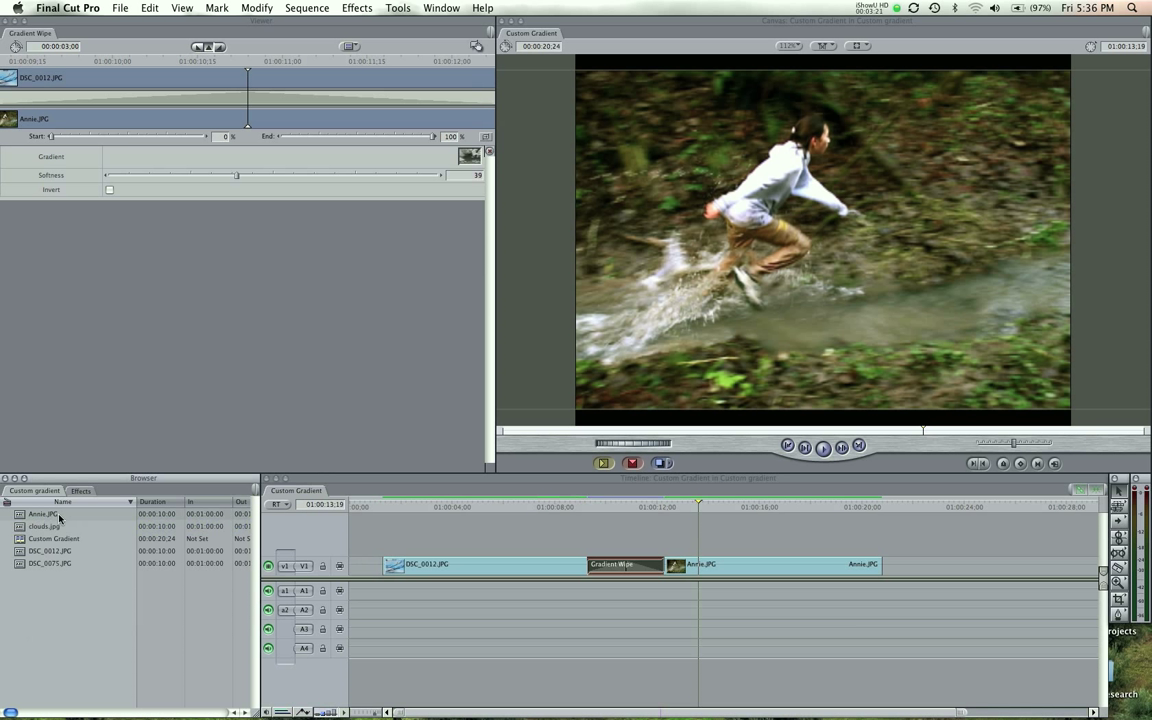
mouse_move(616, 604)
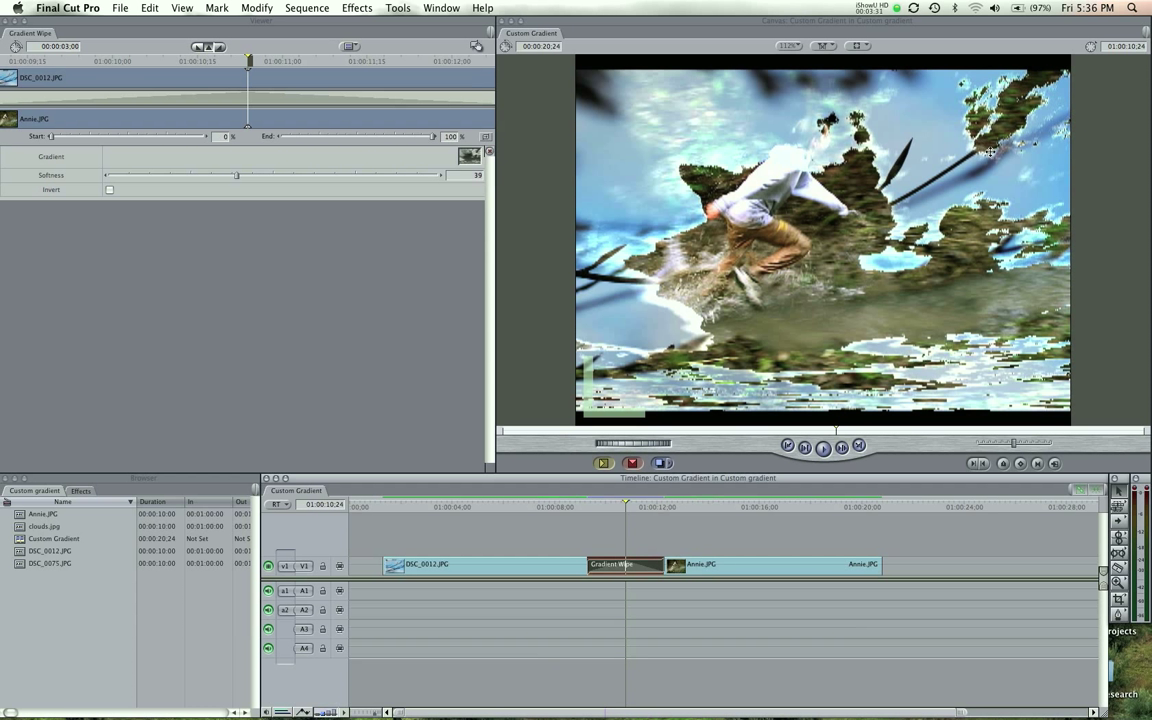
mouse_move(1004, 166)
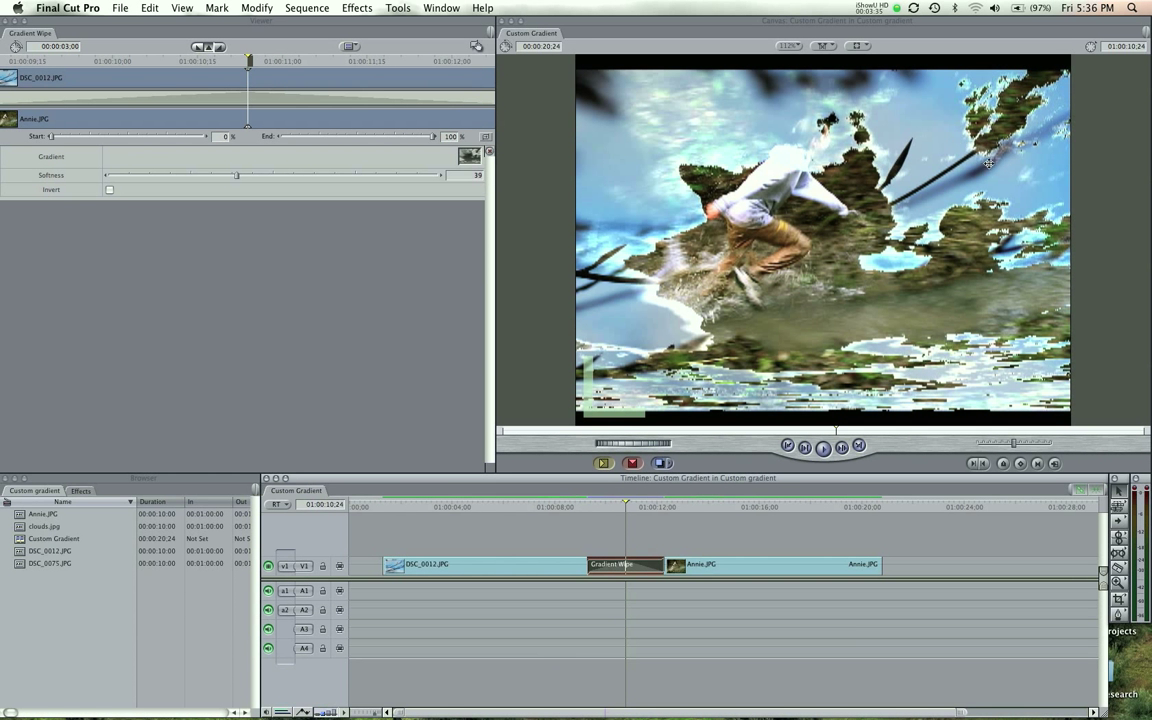
mouse_move(1010, 116)
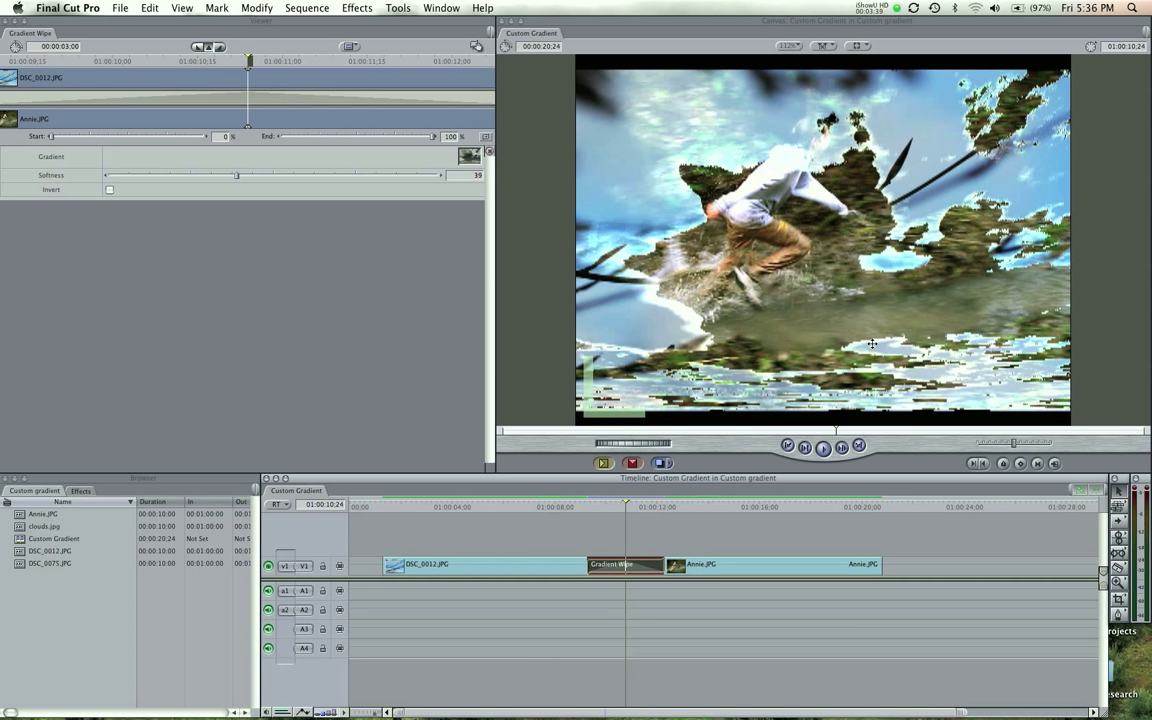
mouse_move(916, 356)
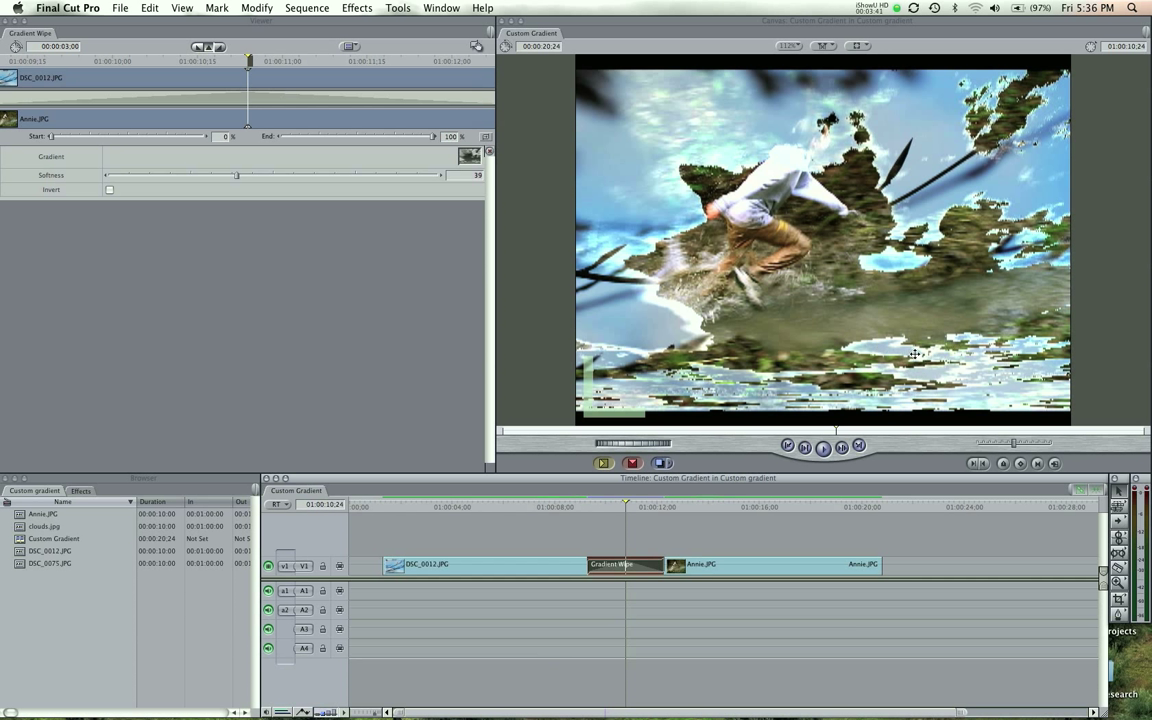
mouse_move(672, 364)
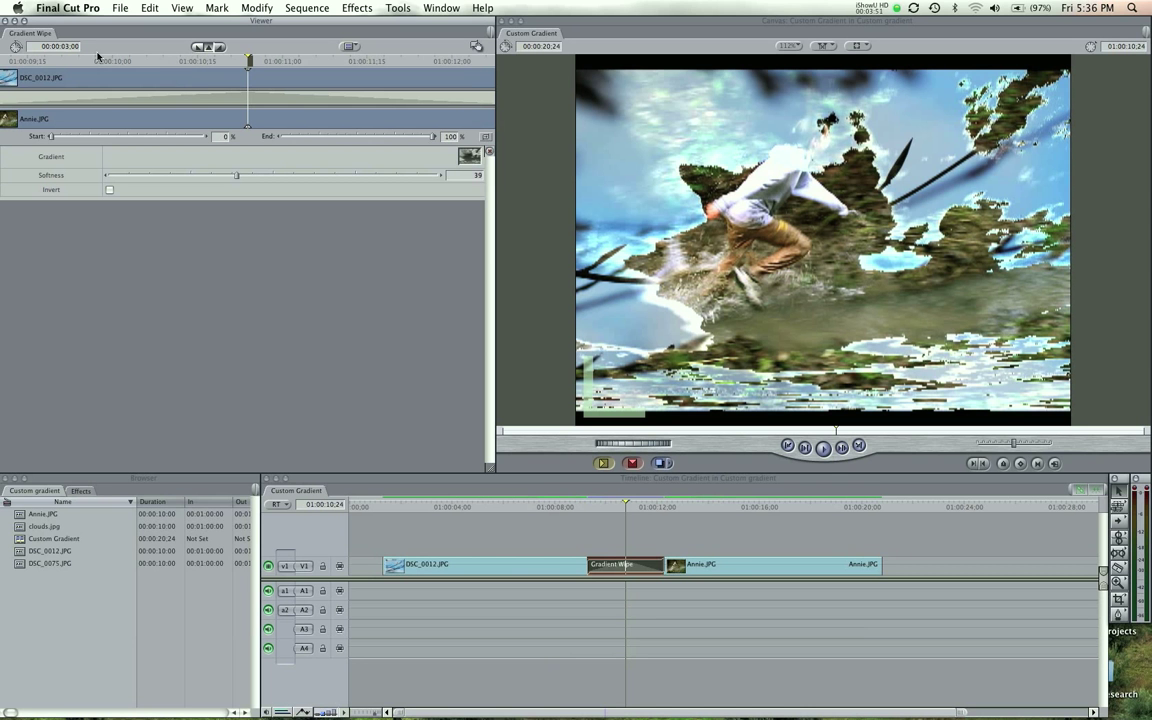
click(584, 506)
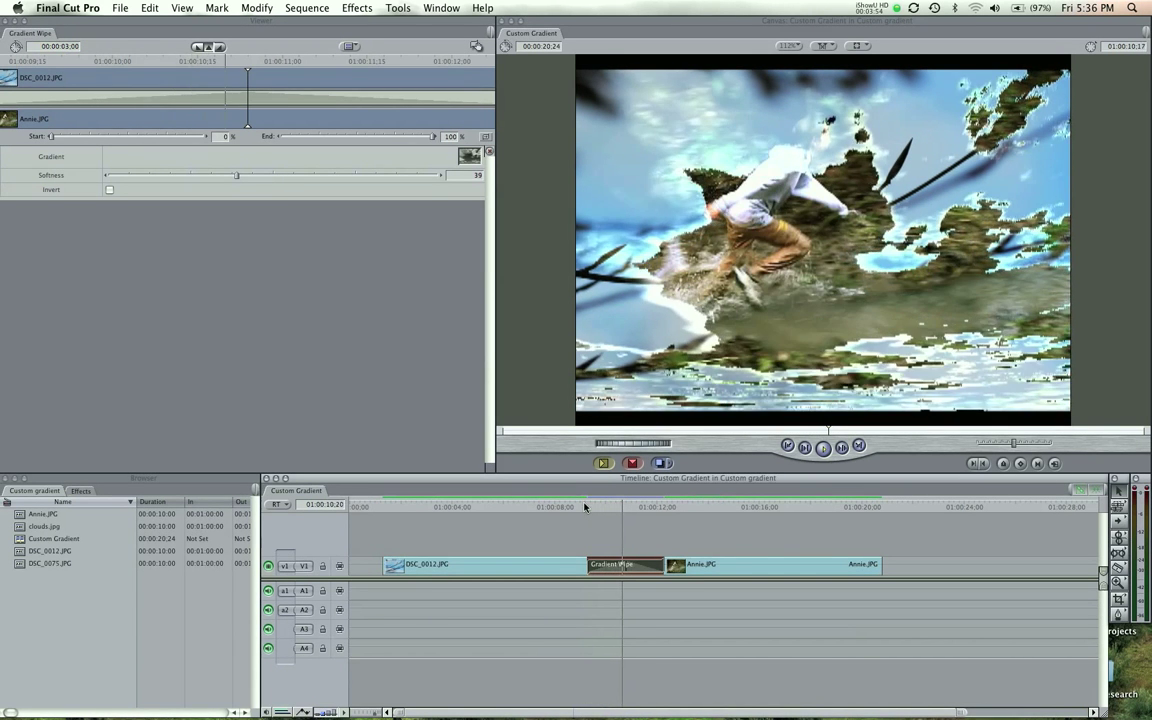
click(608, 512)
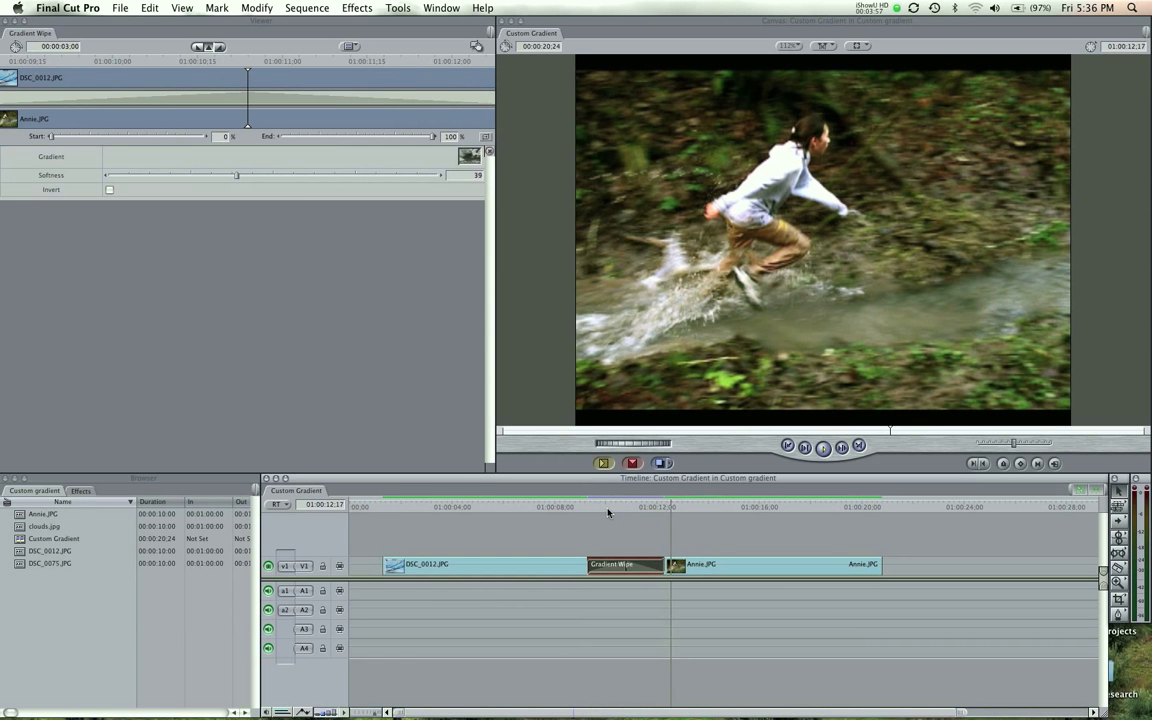